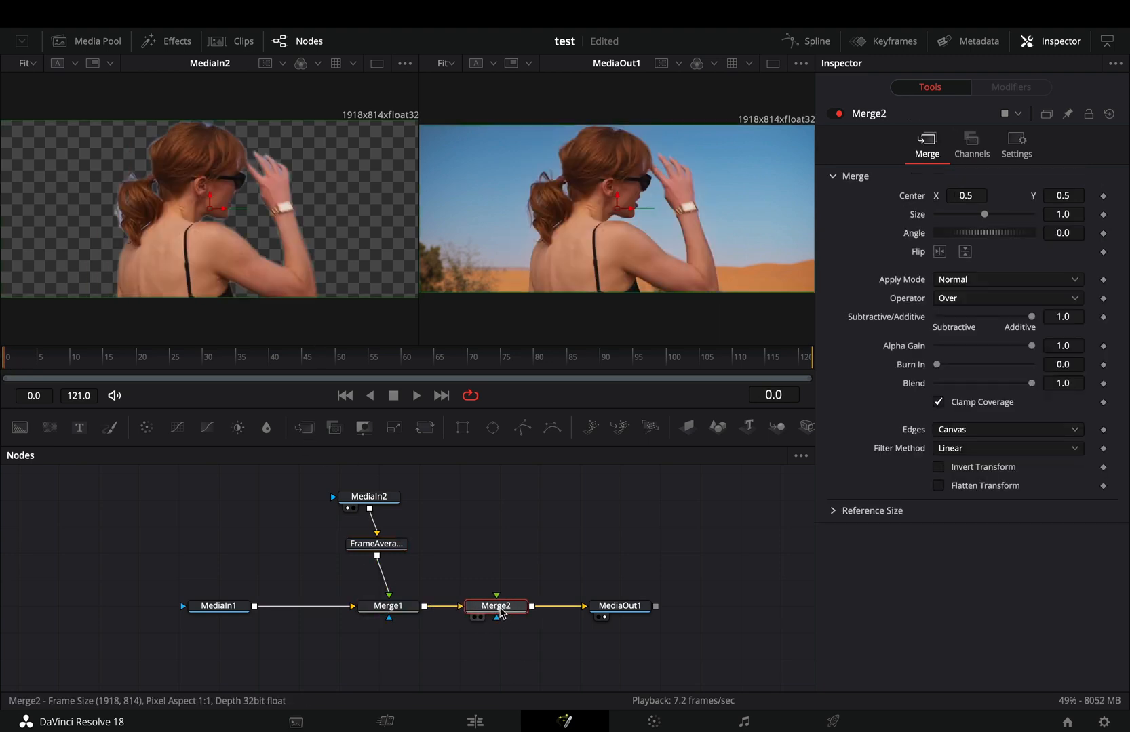
Select the MediaIn2 node feeding the frame-averaging branch to show its properties in the Inspector.
click(382, 496)
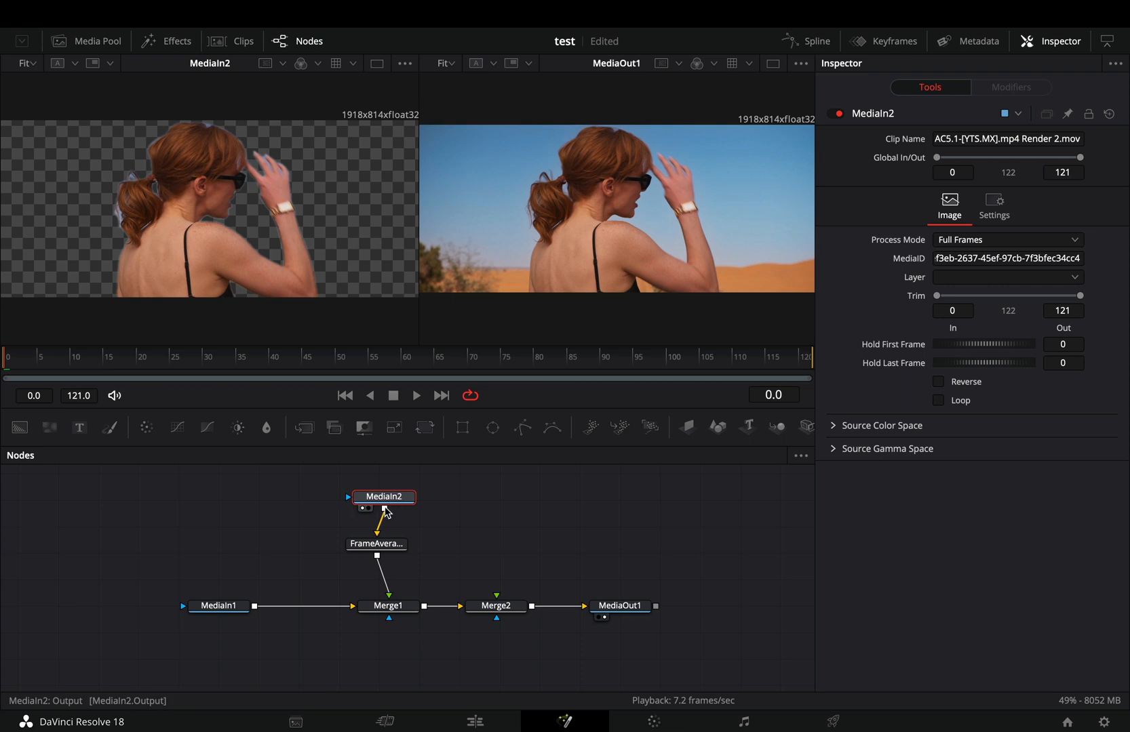